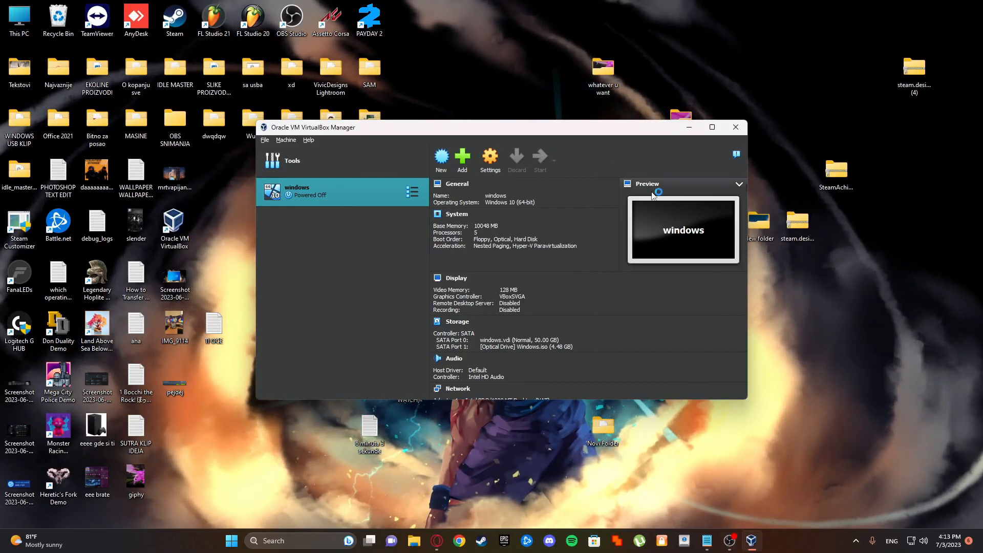
Start the 'windows' virtual machine and let it boot to the Windows 10 desktop.
left_click(539, 159)
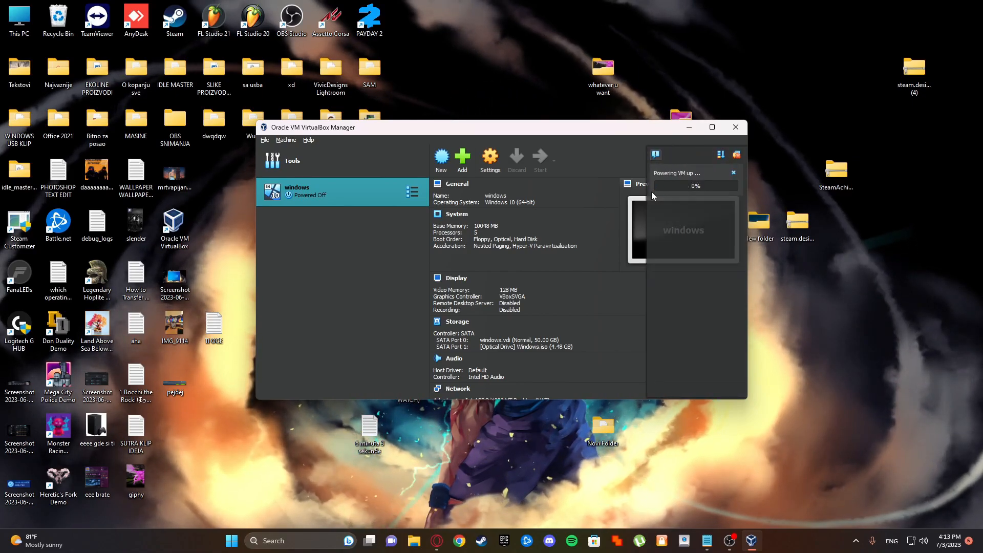
left_click(539, 156)
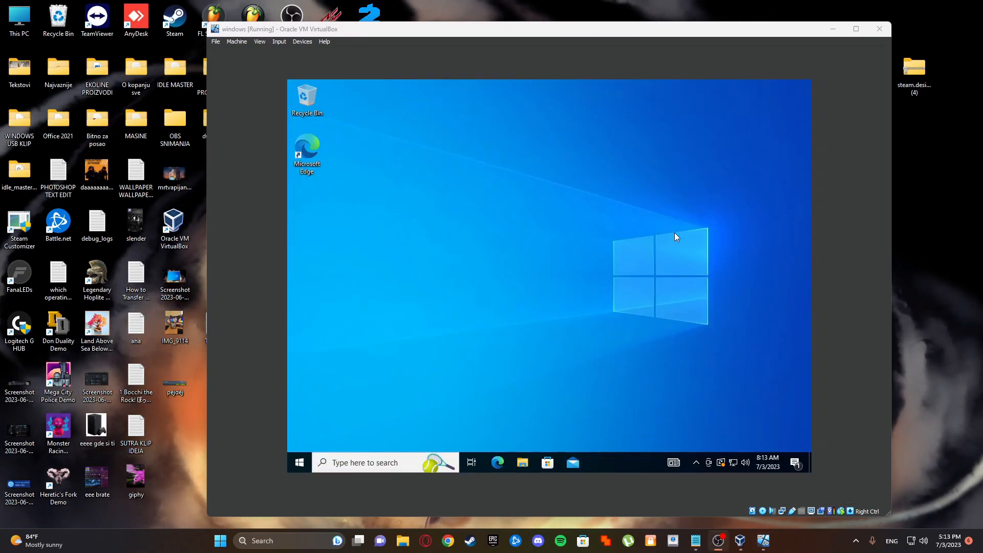
Open the 'Tor Project | Download' link from Edge's Bing results for 'tor browser'.
left_click(497, 463)
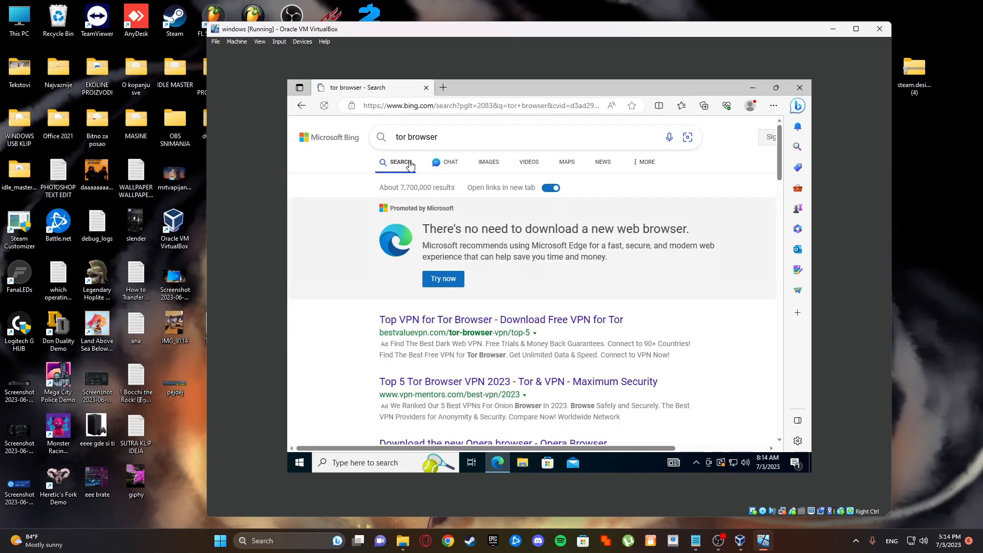
scroll("down", 3)
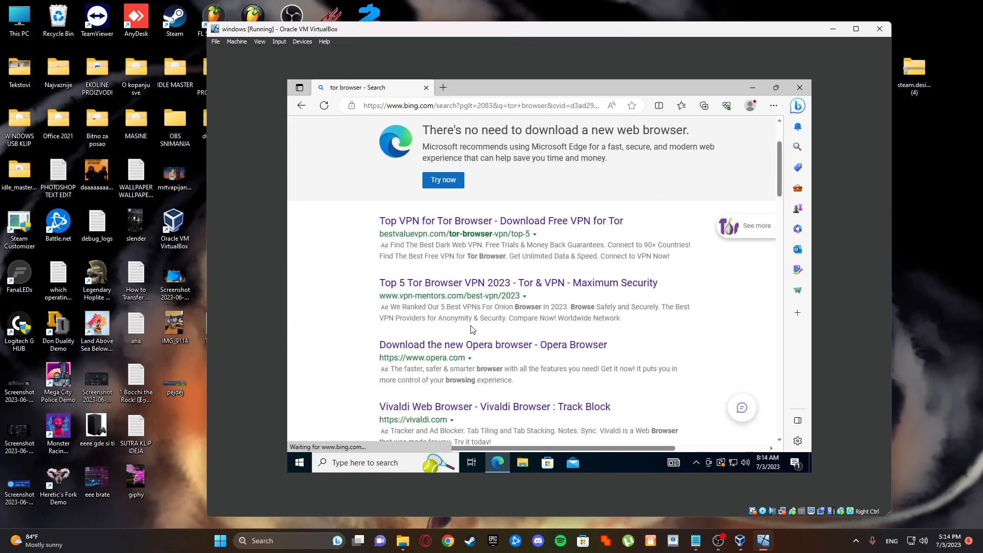
scroll("down", 3)
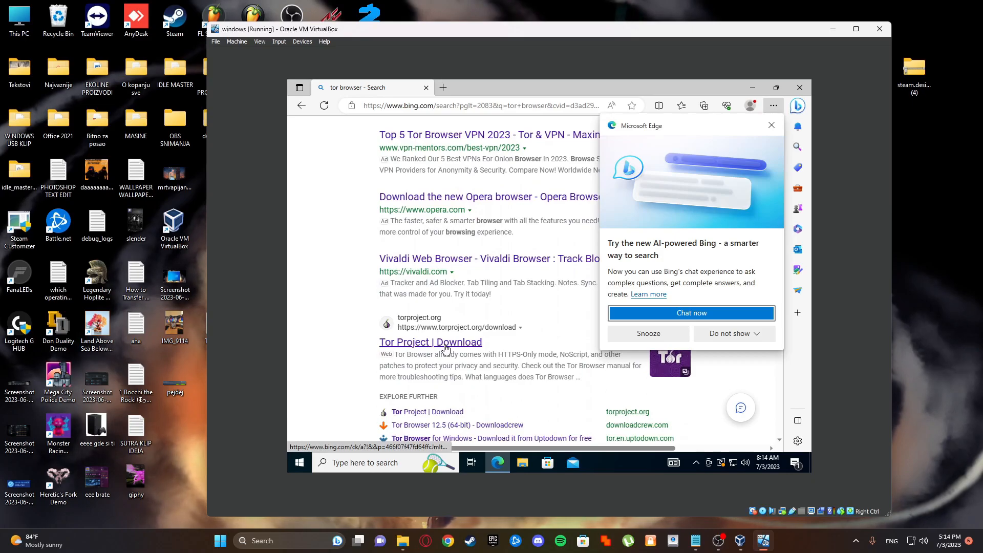
left_click(430, 342)
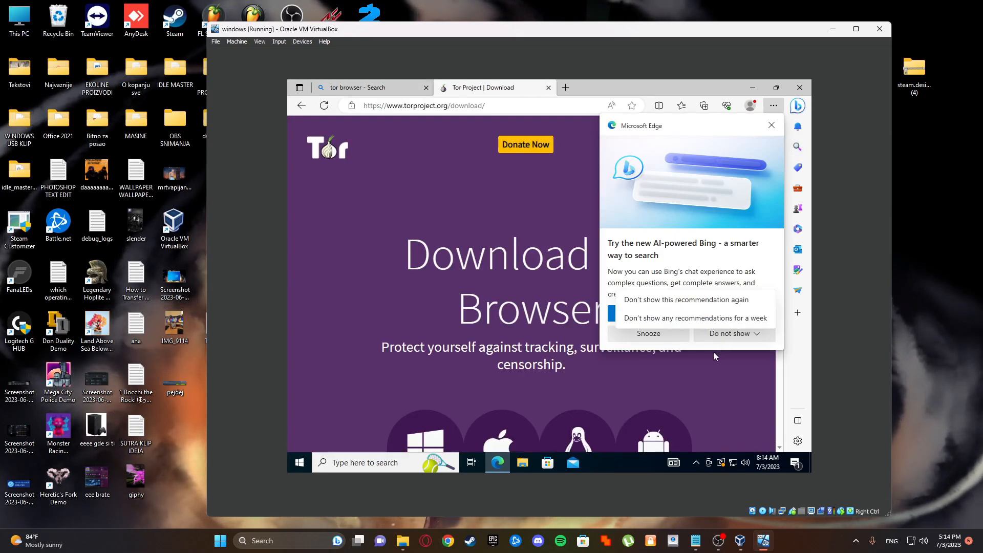
Dismiss the Bing popup and download the Tor Browser installer for Windows.
left_click(771, 125)
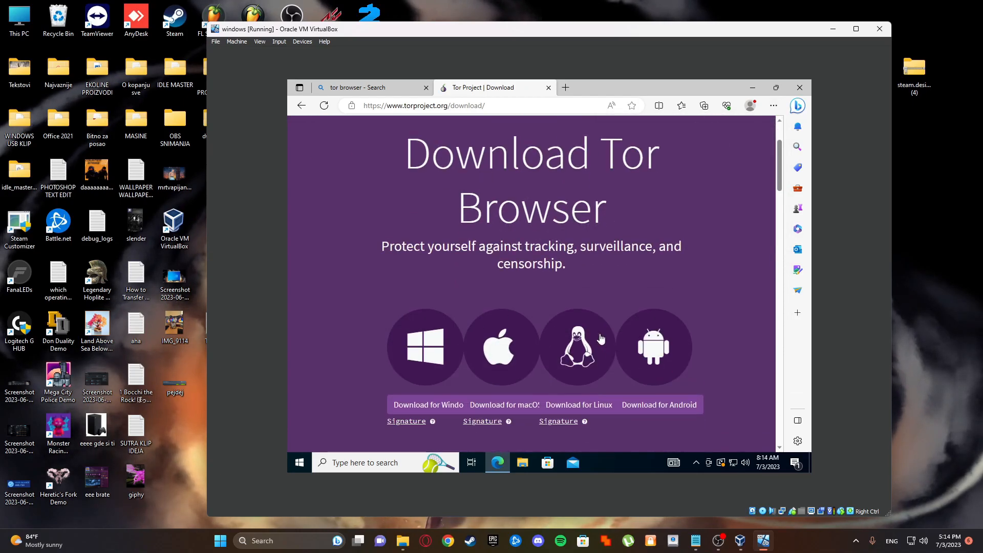
scroll("down", 3)
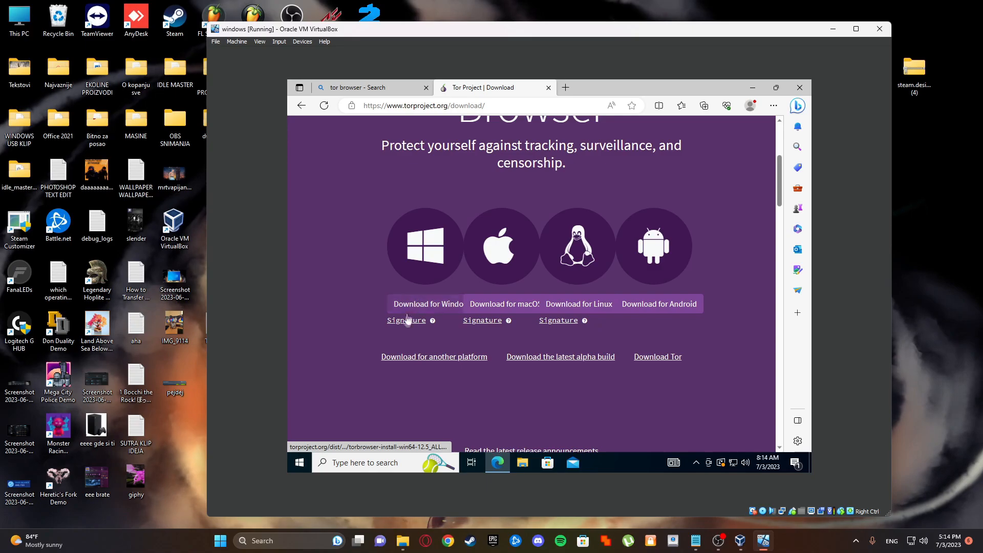
left_click(428, 303)
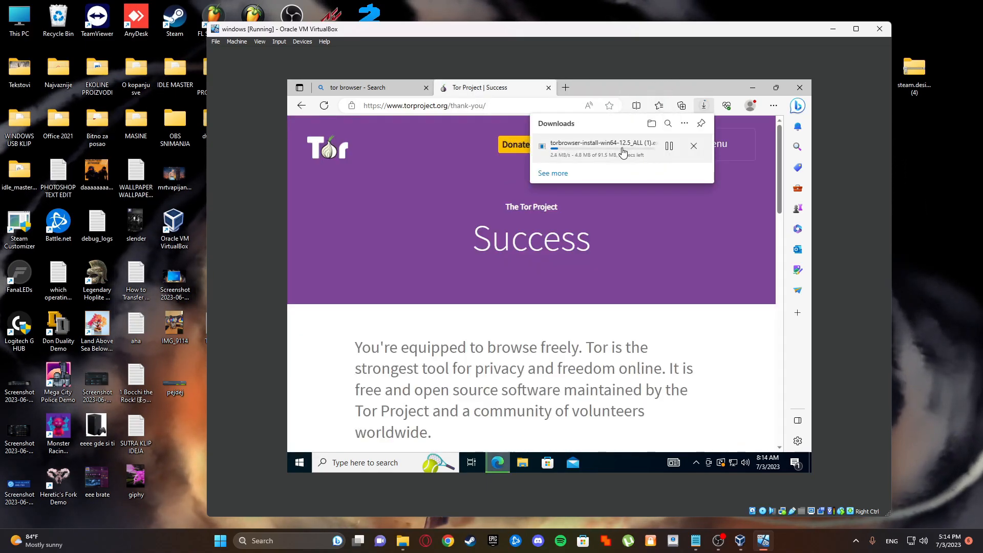
mouse_move(548, 88)
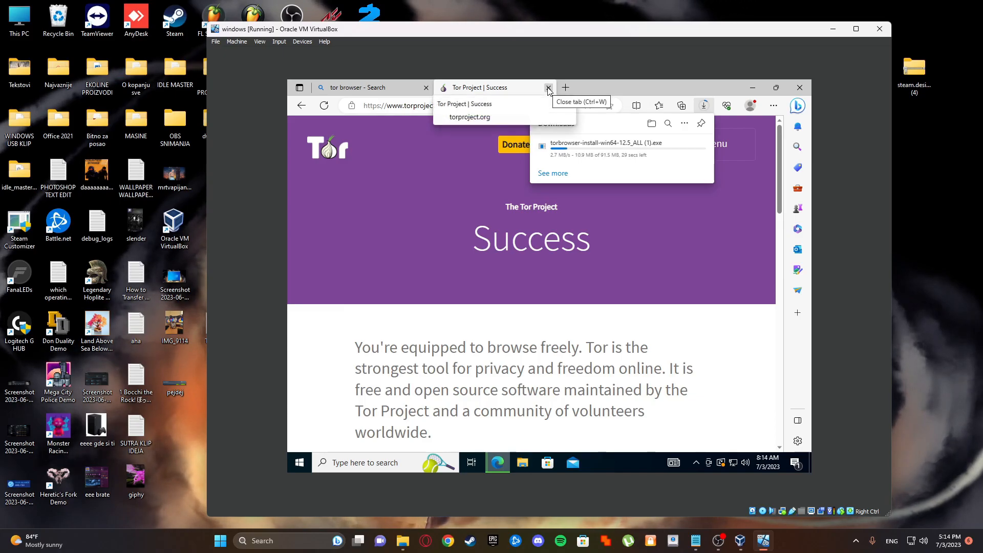
Complete Tor Browser setup without start menu or desktop shortcuts.
left_click(548, 87)
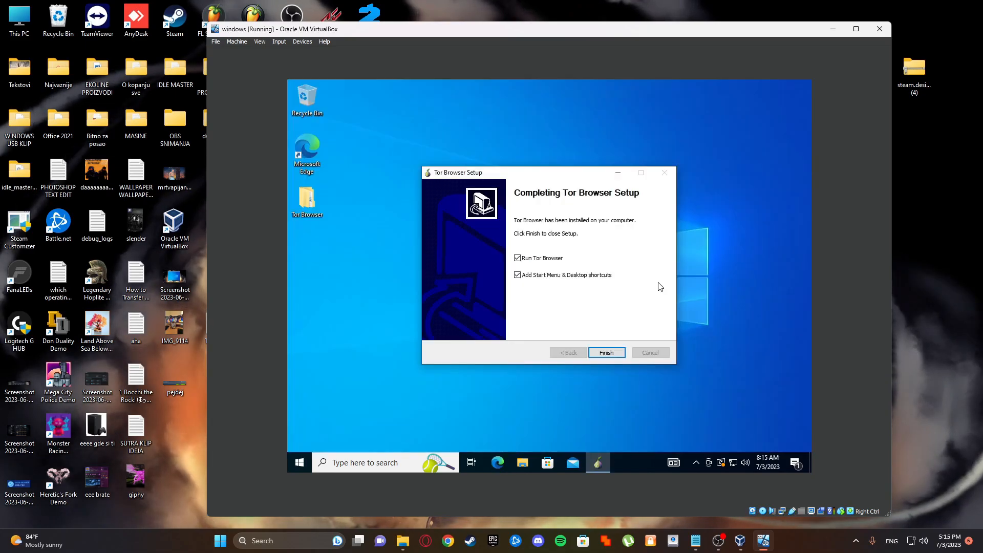
left_click(517, 274)
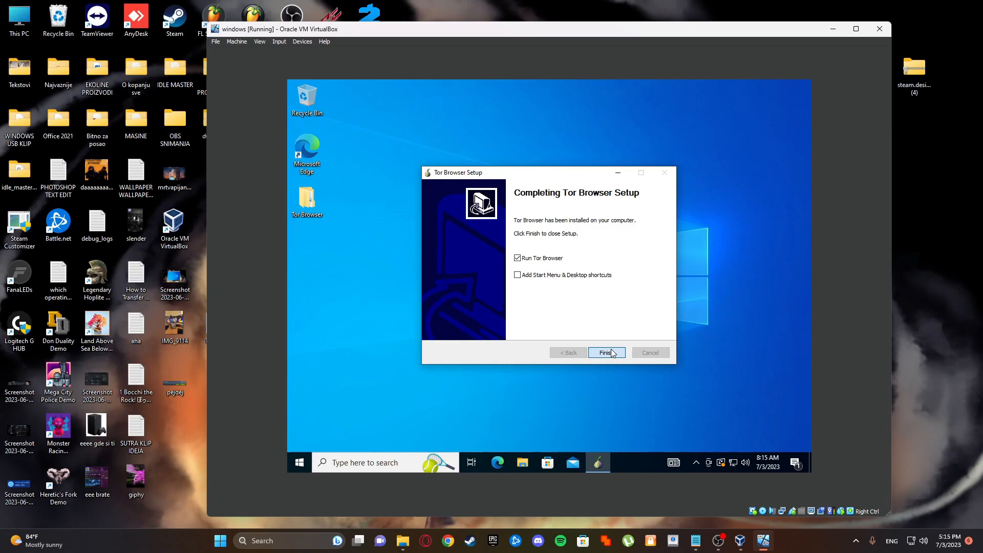
left_click(605, 352)
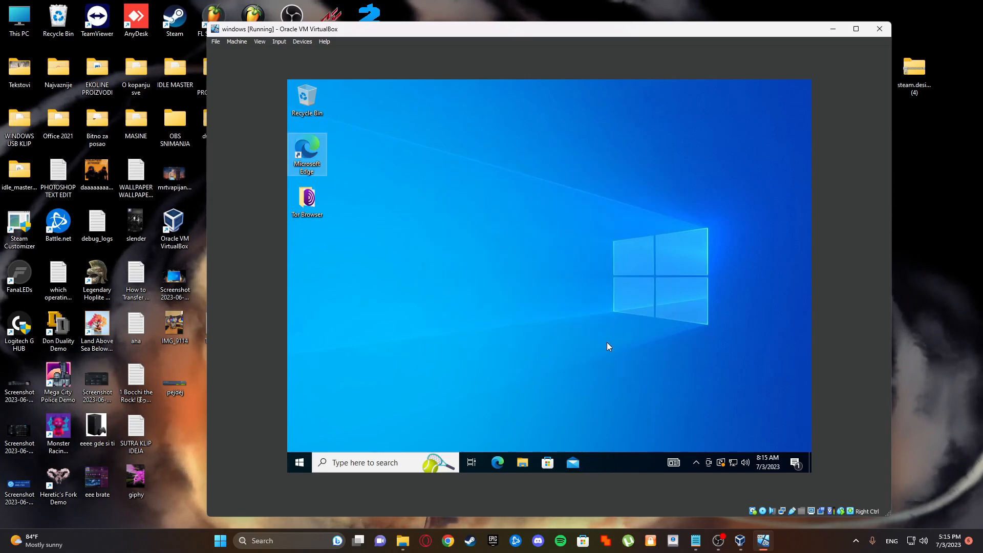
Launch Tor Browser, enable 'Always connect automatically', and open connection settings.
double_click(306, 198)
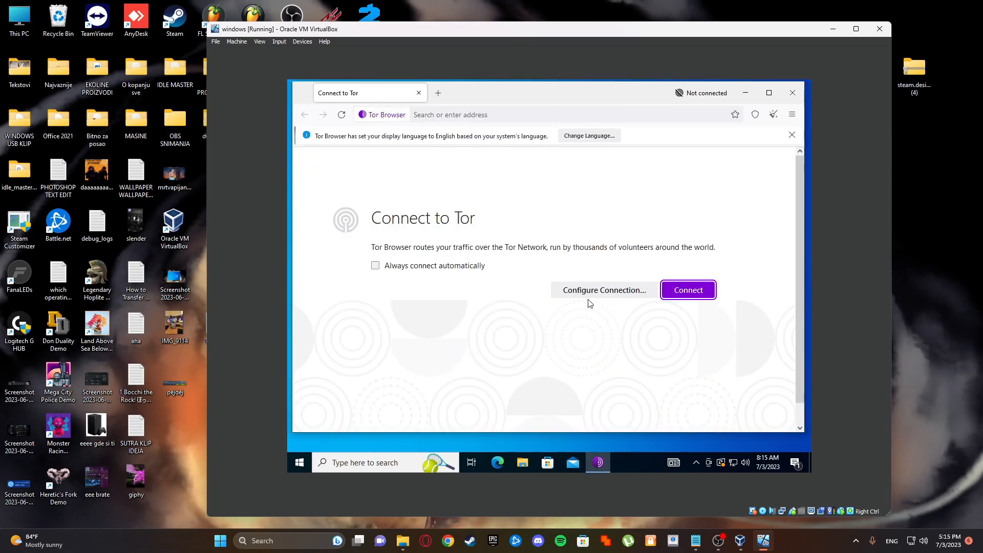
left_click(374, 265)
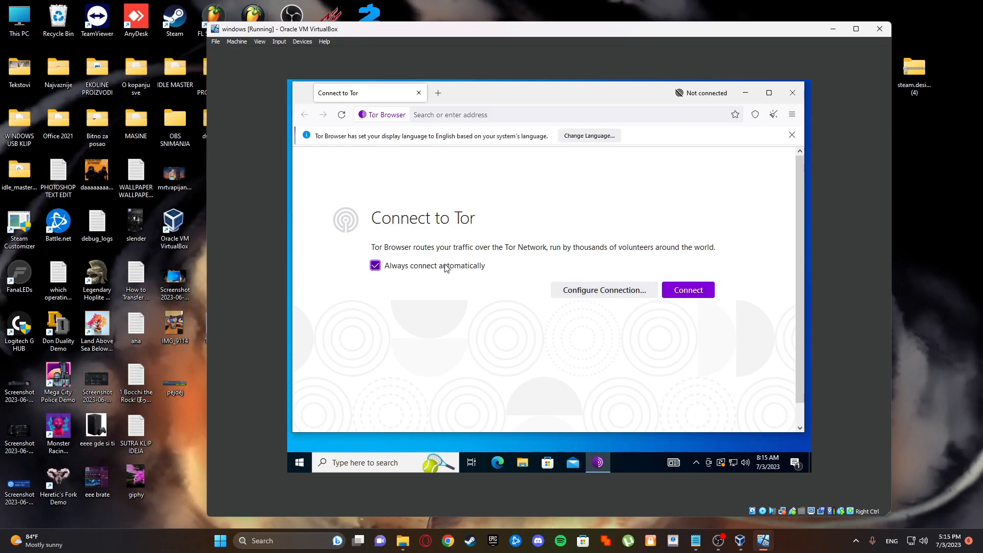
mouse_move(603, 290)
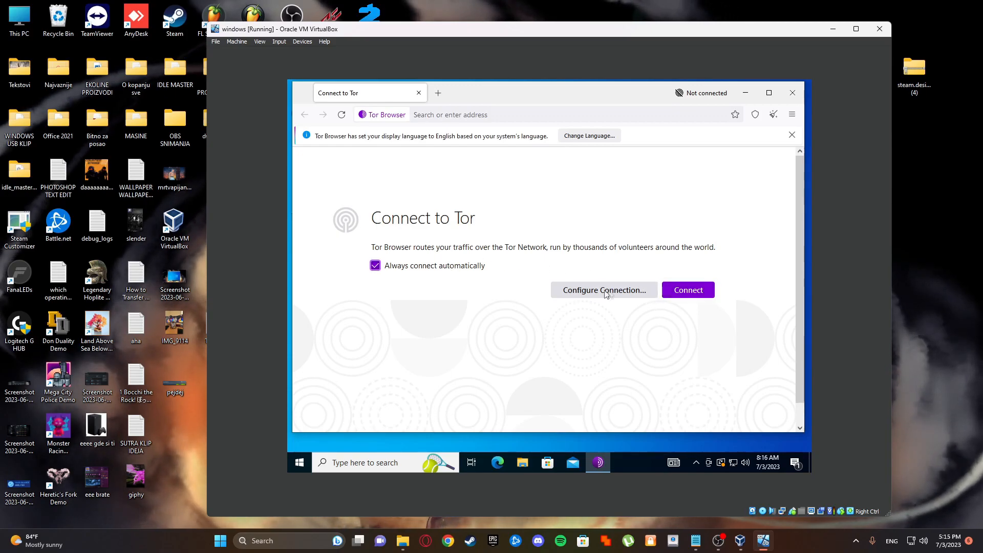
left_click(687, 290)
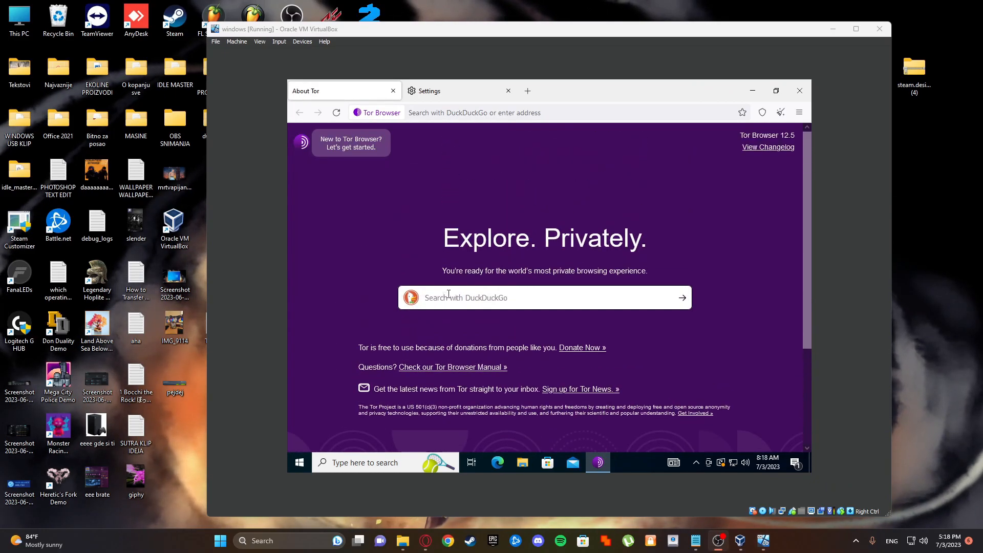
Close the Tor Browser Settings tab and open a new blank tab.
left_click(508, 90)
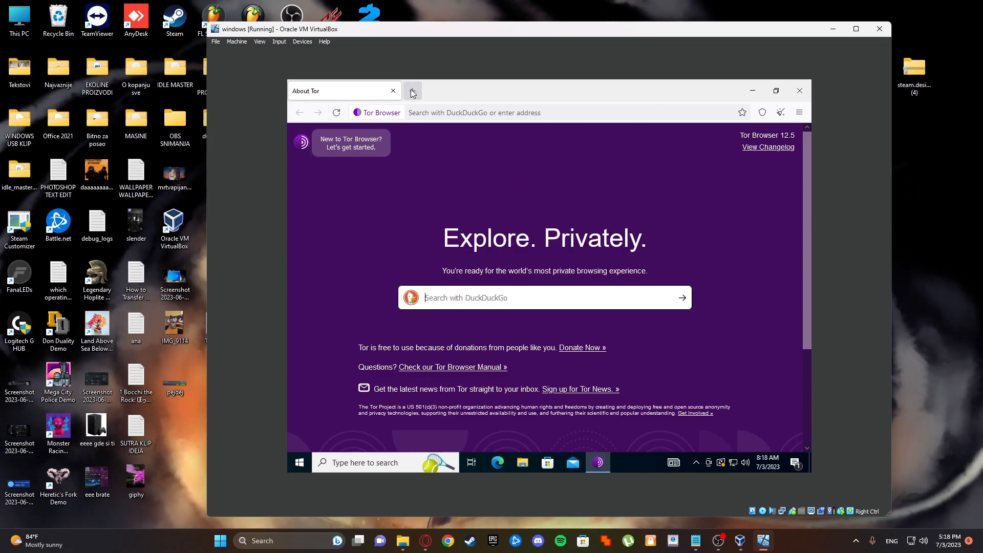
left_click(412, 91)
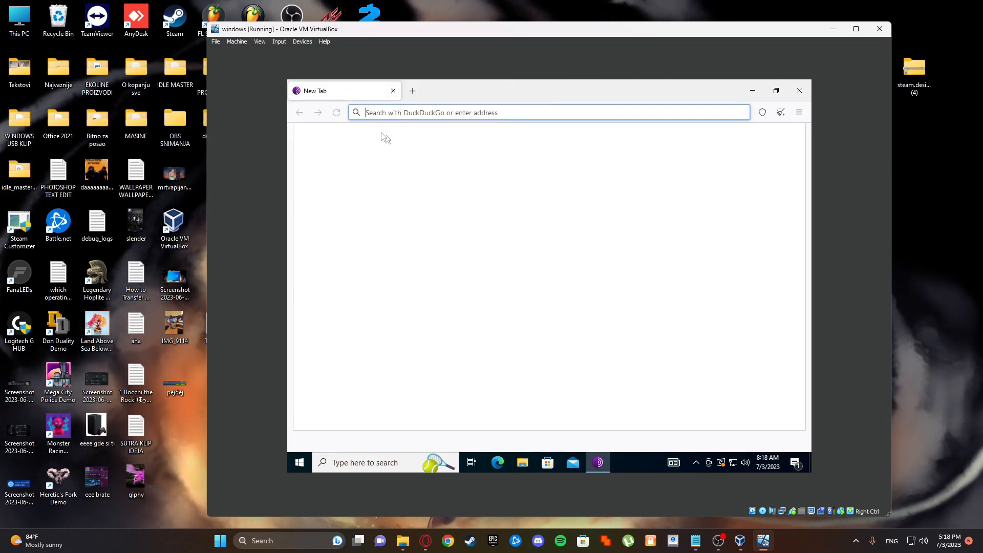